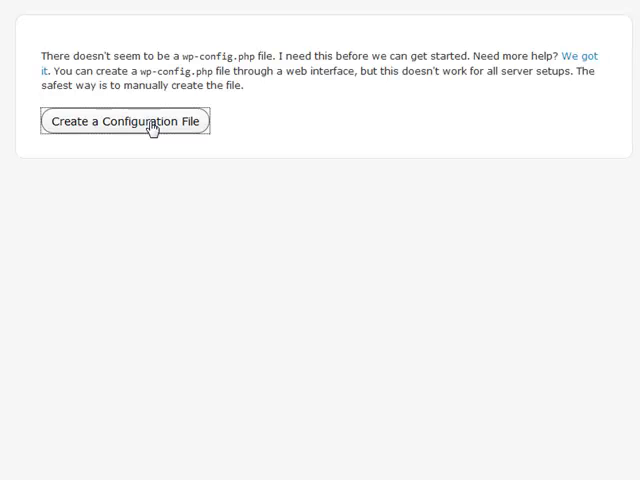
# Step: Start creating wp-config.php from the missing-configuration warning page
pyautogui.click(124, 121)
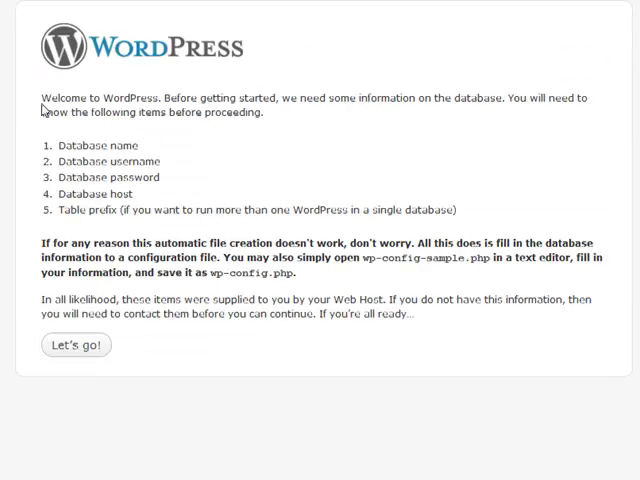
pyautogui.moveTo(43, 105)
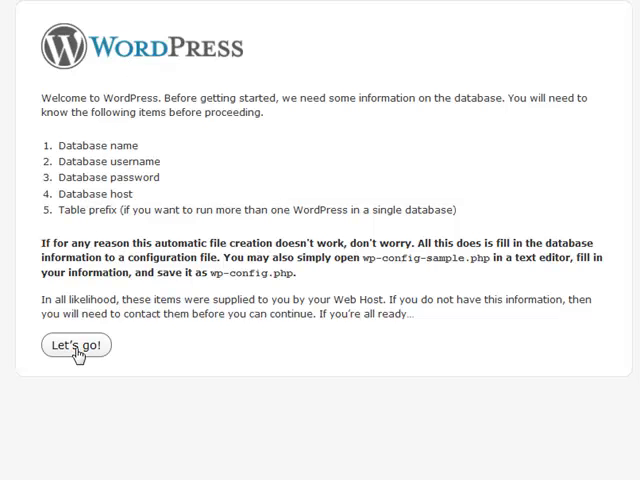
# Step: Continue past the welcome page to the pre-filled database connection form
pyautogui.click(74, 344)
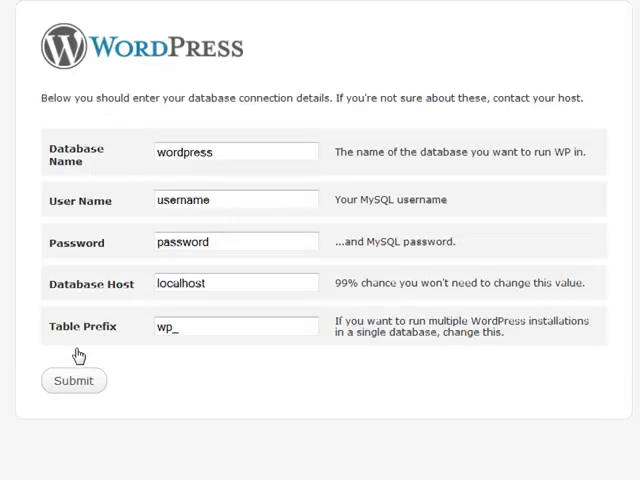
pyautogui.moveTo(35, 100)
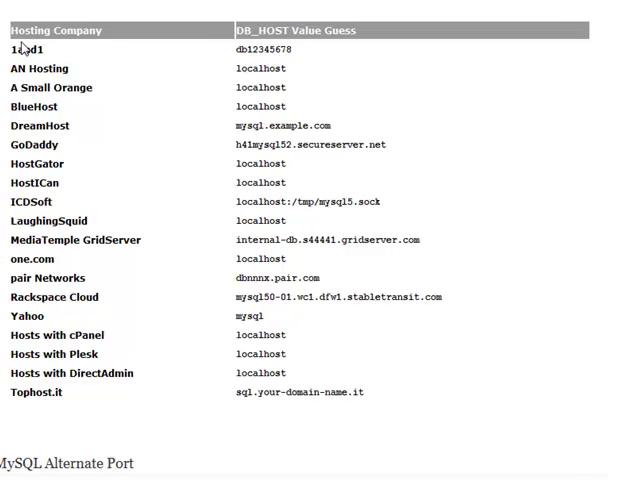
pyautogui.moveTo(44, 138)
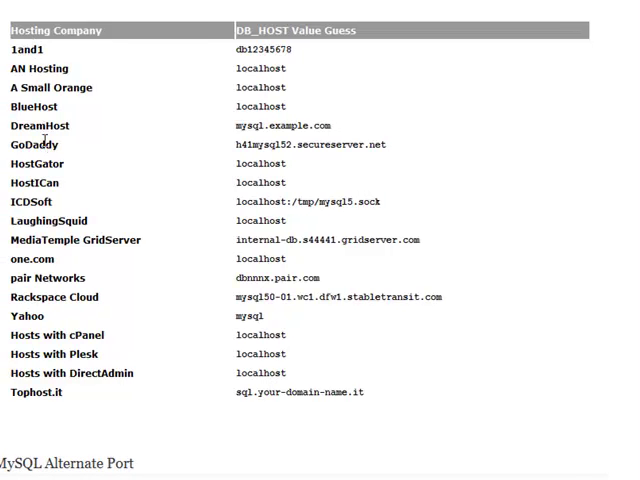
pyautogui.moveTo(57, 207)
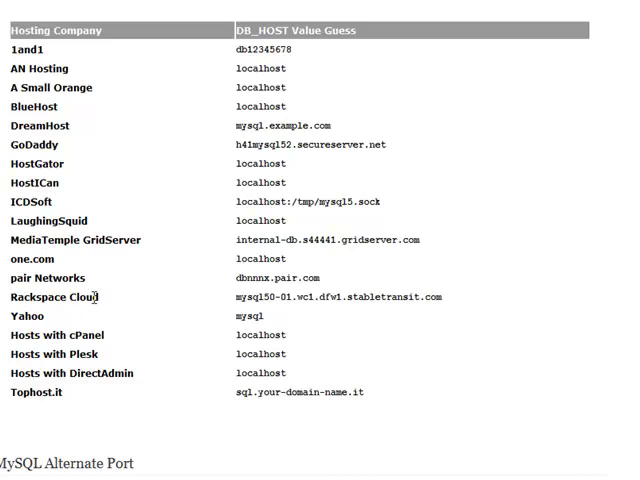
pyautogui.moveTo(71, 405)
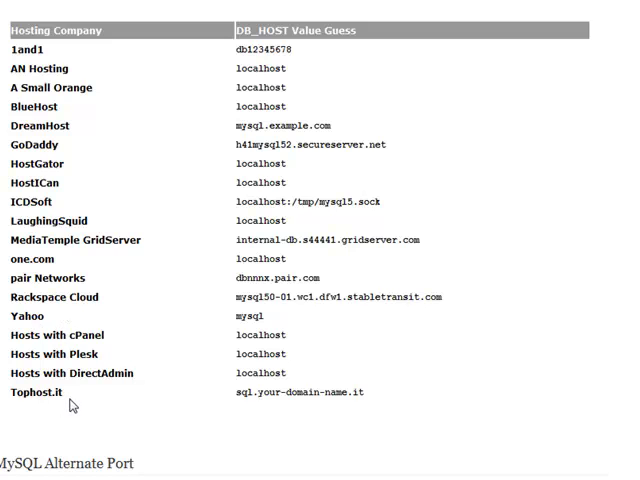
pyautogui.moveTo(72, 405)
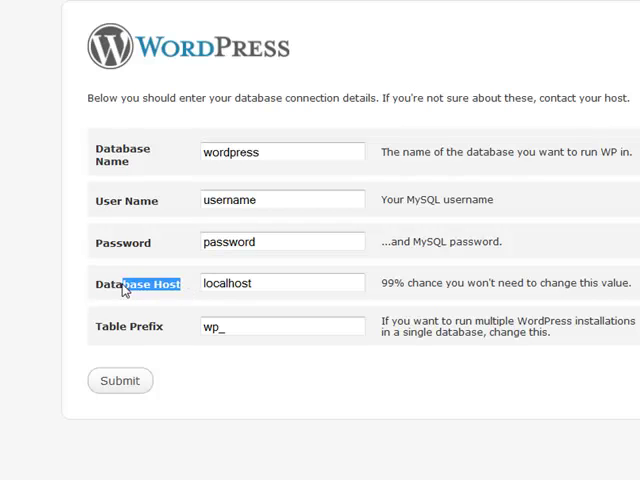
# Step: Edit the user name field and check that Database Host stays localhost
pyautogui.click(283, 283)
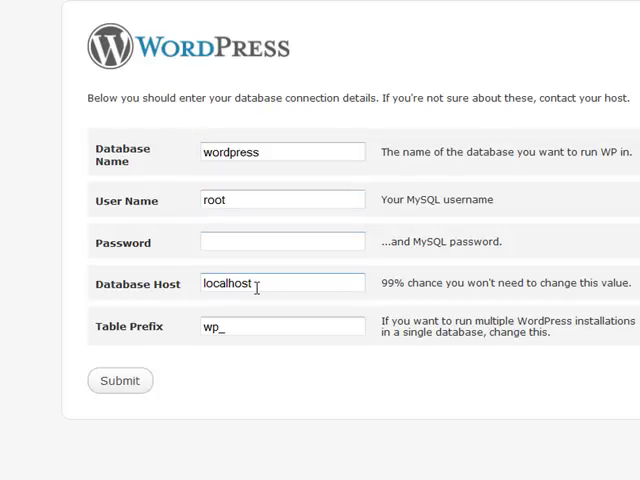
pyautogui.moveTo(272, 283)
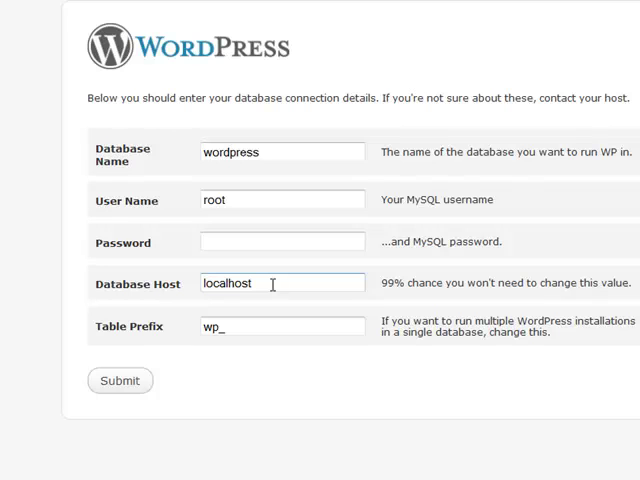
pyautogui.click(282, 325)
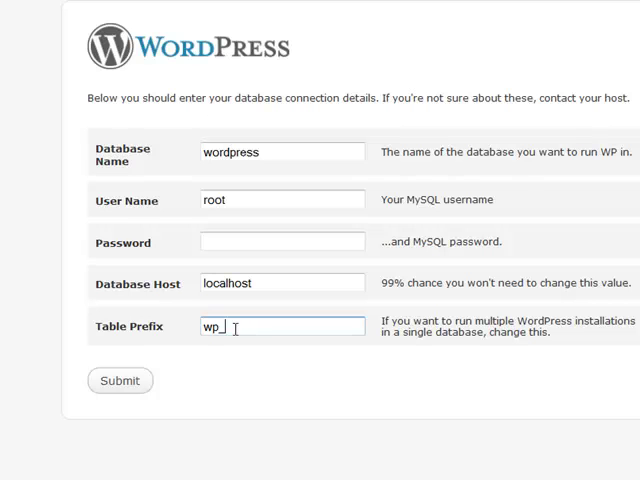
pyautogui.moveTo(176, 393)
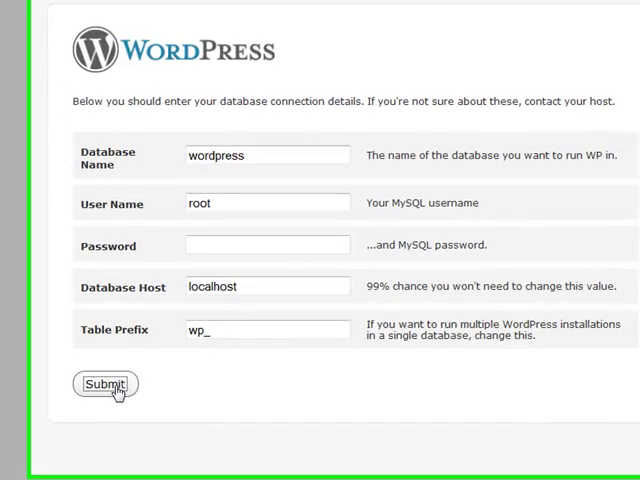
# Step: Submit the database details (wordpress, root, localhost, wp_) to reach the confirmation page
pyautogui.click(105, 384)
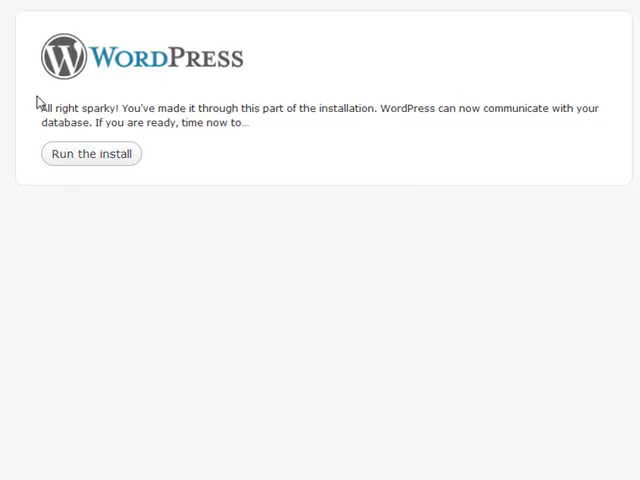
pyautogui.moveTo(42, 112)
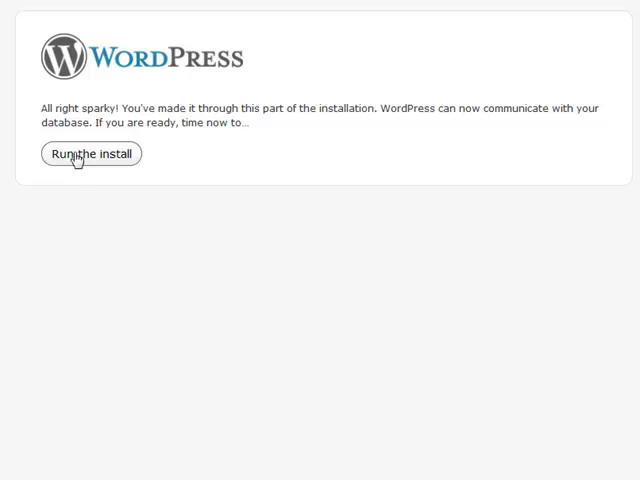
pyautogui.moveTo(49, 120)
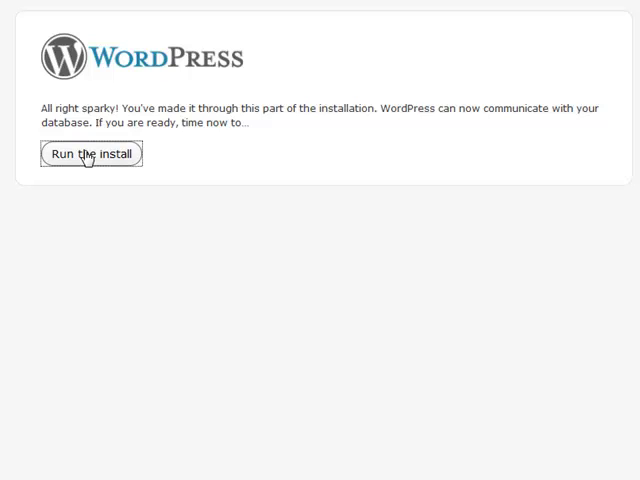
# Step: Install with blog title 'Here is My Cool Blog' and email, then select username admin
pyautogui.click(91, 155)
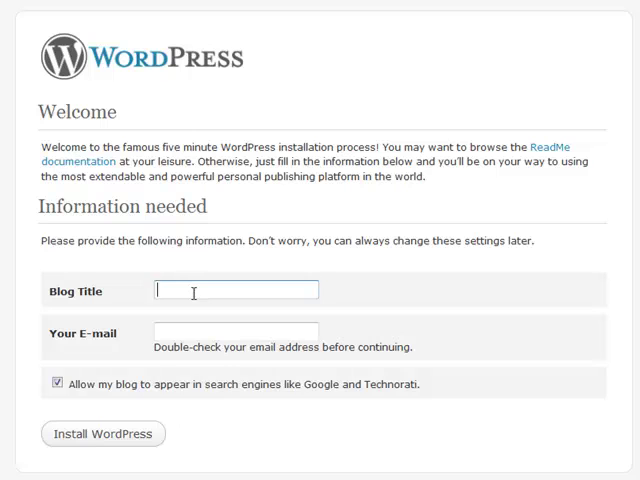
pyautogui.write('H')
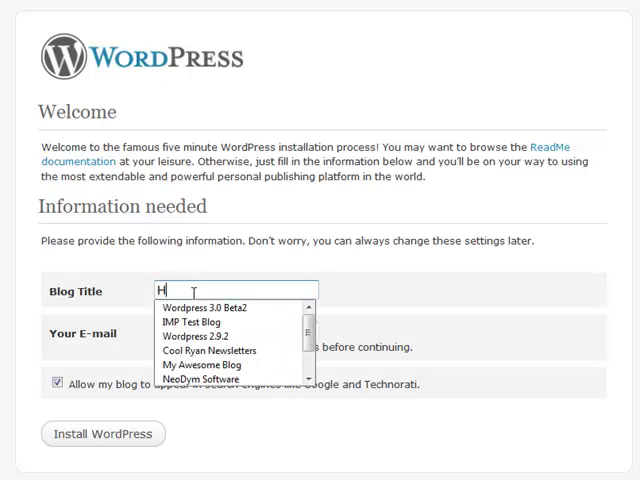
pyautogui.write('Here is My Co')
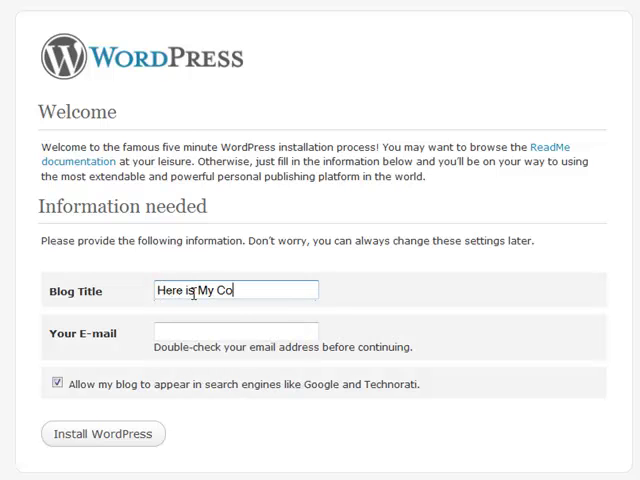
pyautogui.write('ol Blog')
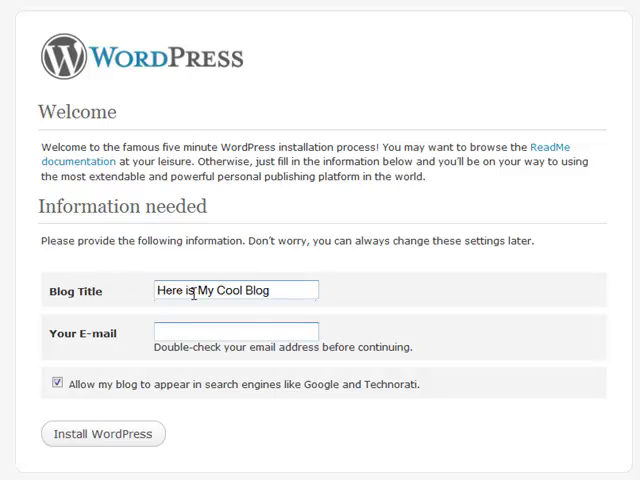
pyautogui.write('email@email.com')
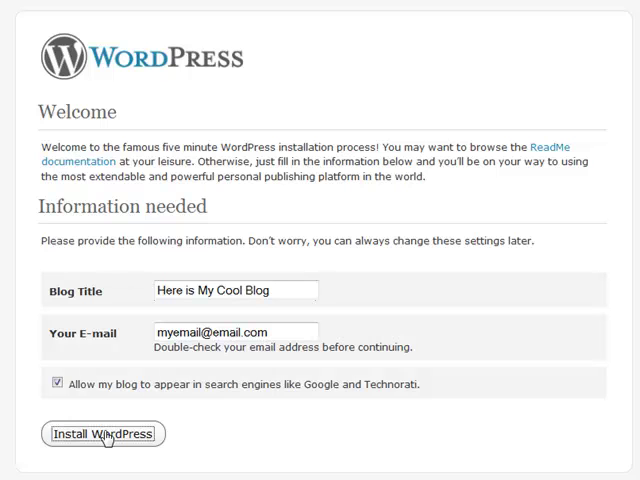
pyautogui.click(103, 433)
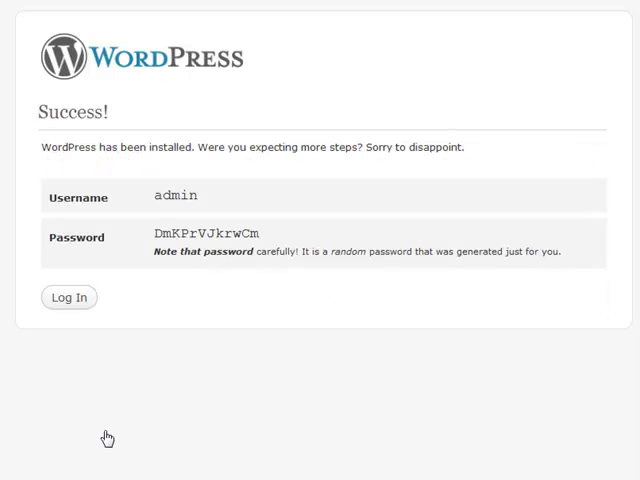
pyautogui.doubleClick(174, 195)
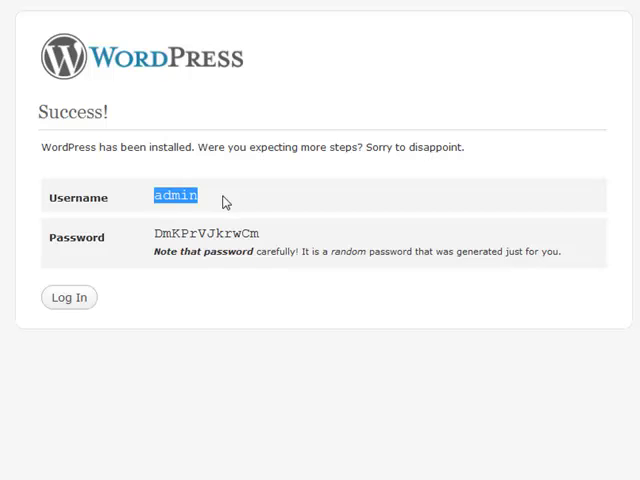